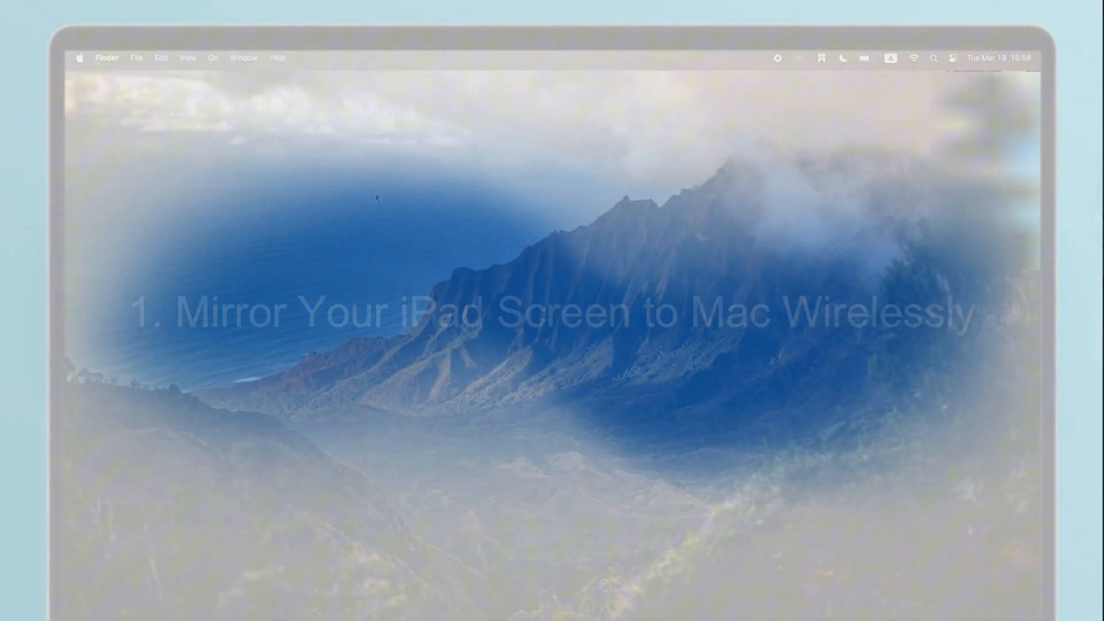
Open System Settings from the Apple menu.
click(79, 58)
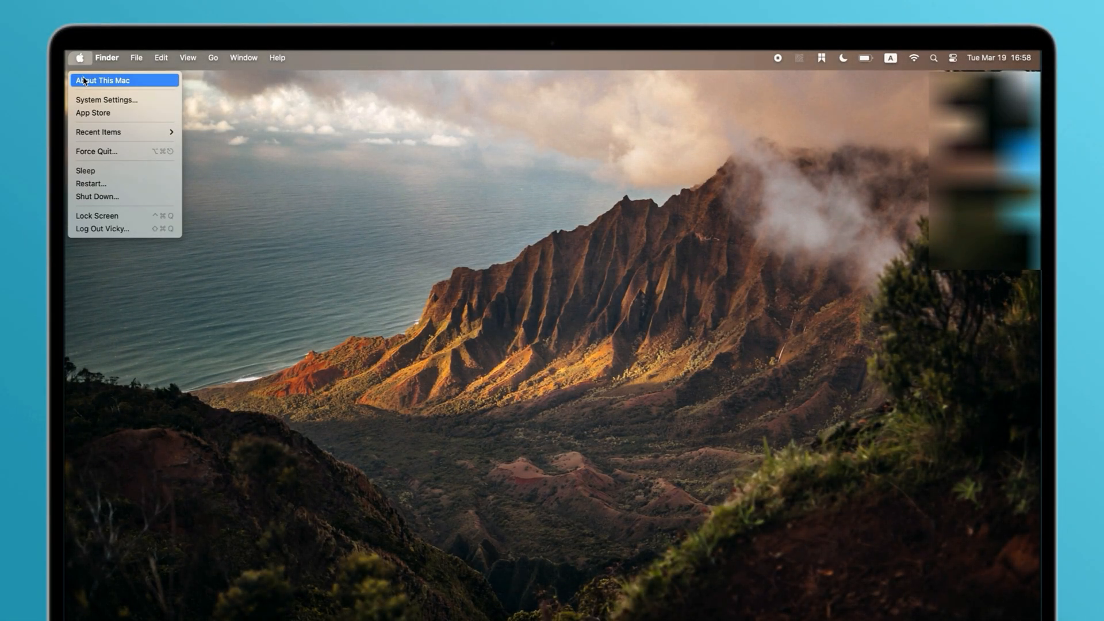
click(106, 99)
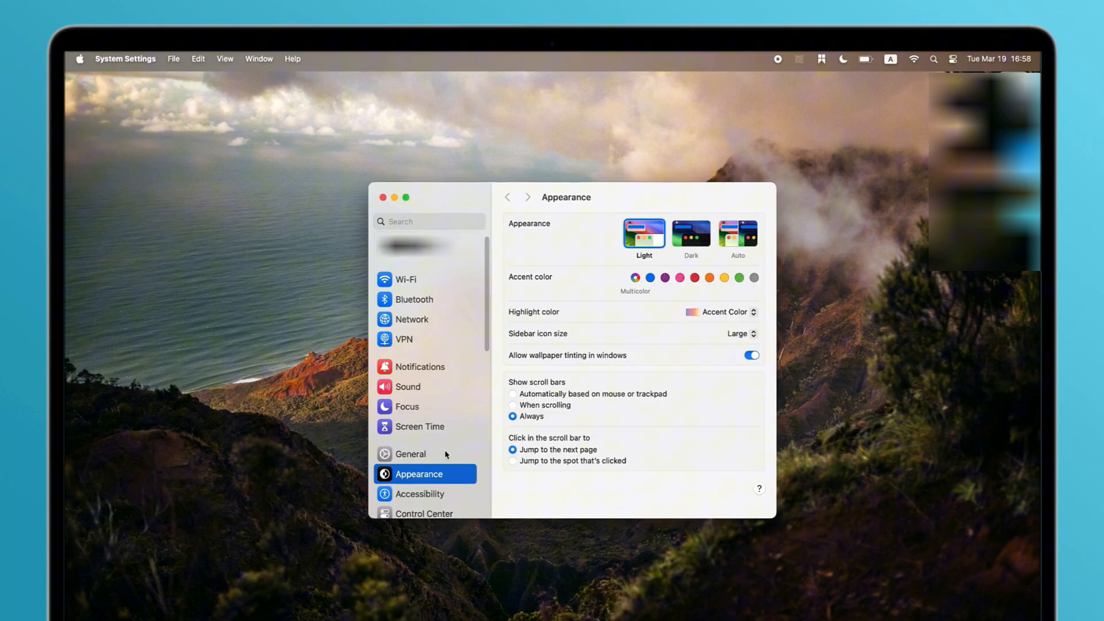
Switch on AirPlay Receiver under General > AirDrop & Handoff.
click(410, 454)
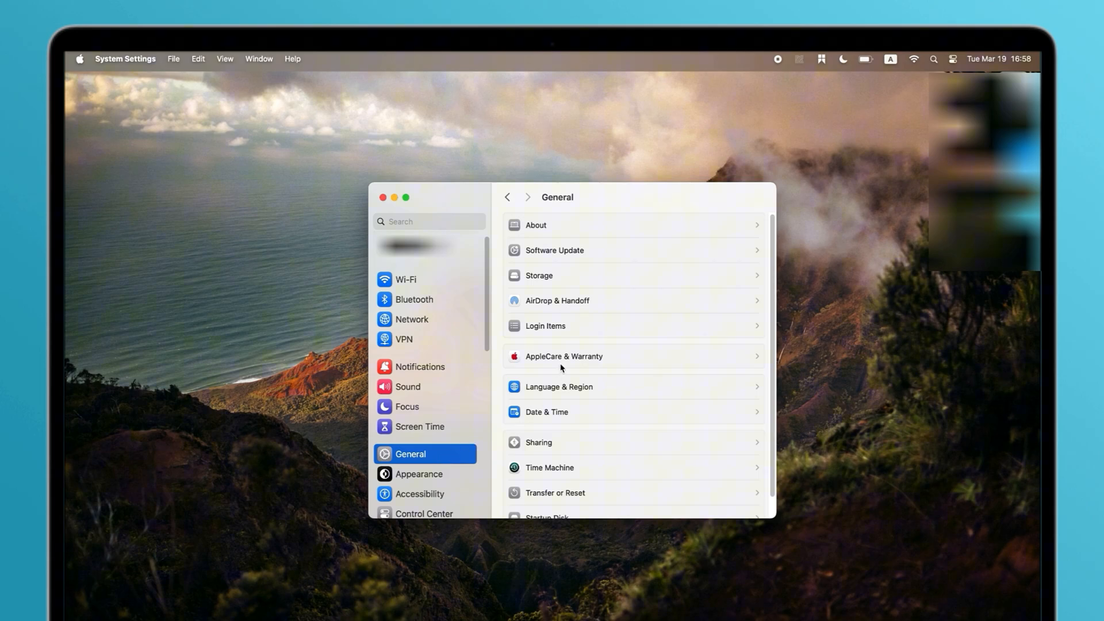
click(556, 301)
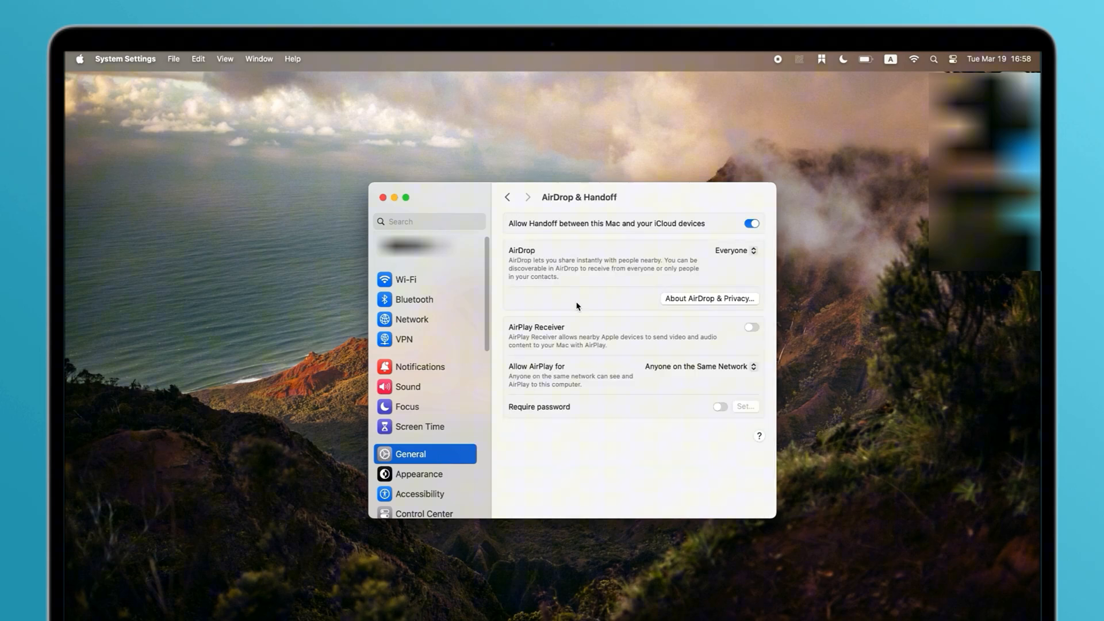
click(751, 327)
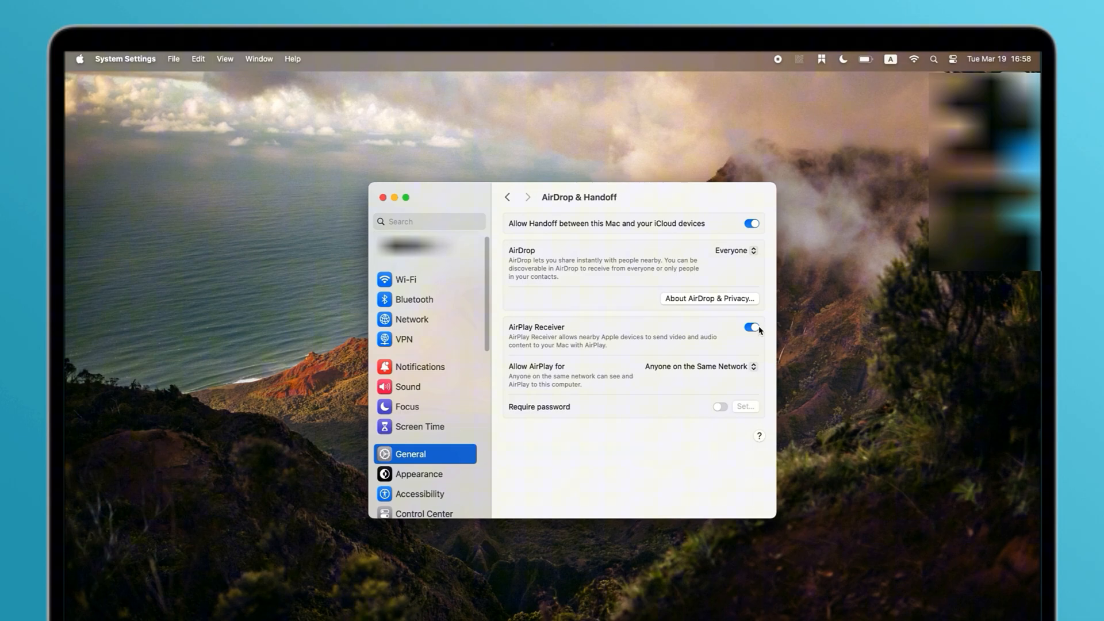
mouse_move(811, 174)
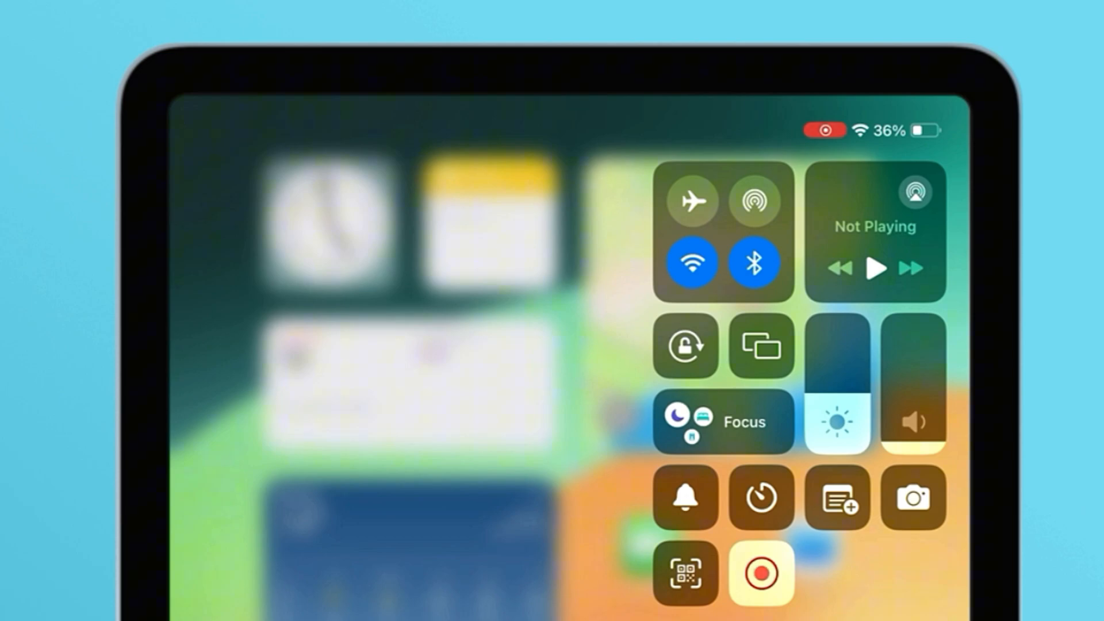
Mirror the iPad to the MacBook Air via Control Center's Screen Mirroring.
click(761, 346)
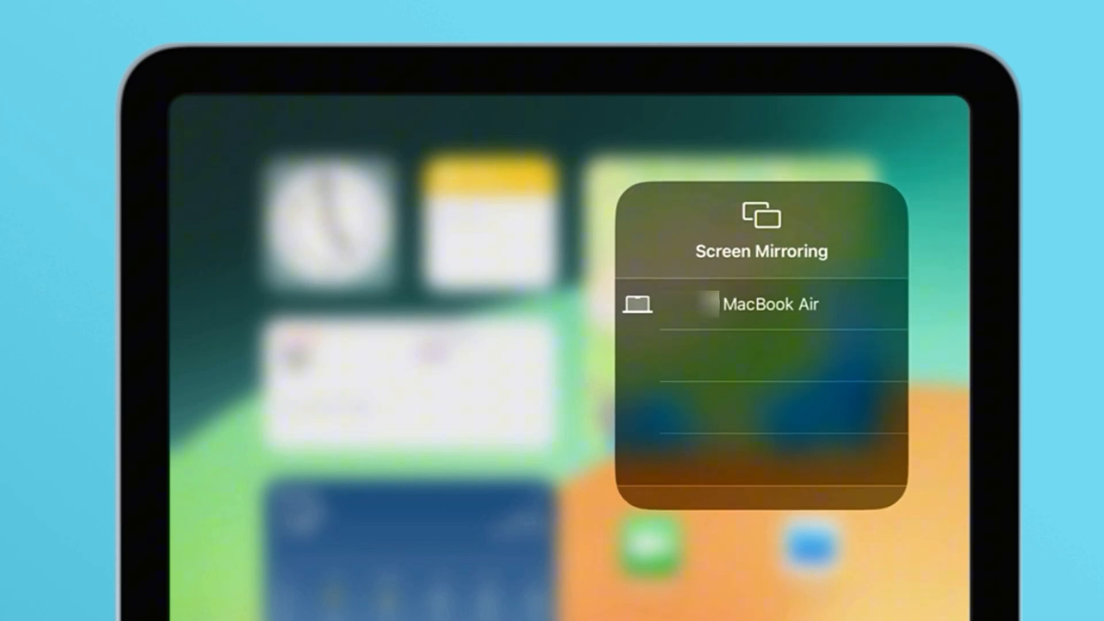
click(771, 305)
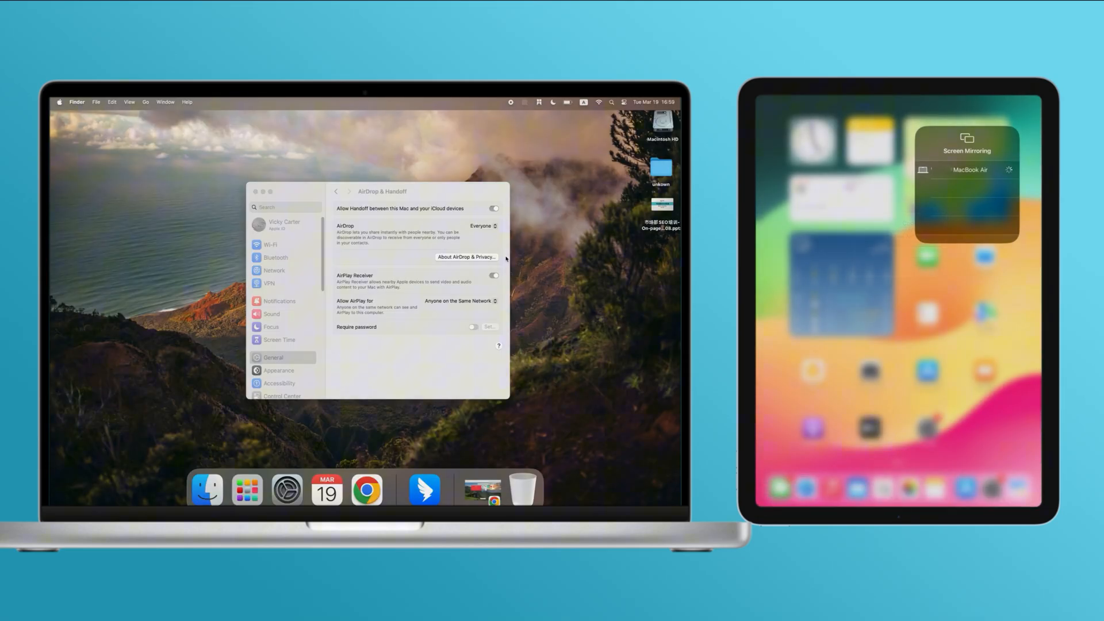
click(968, 169)
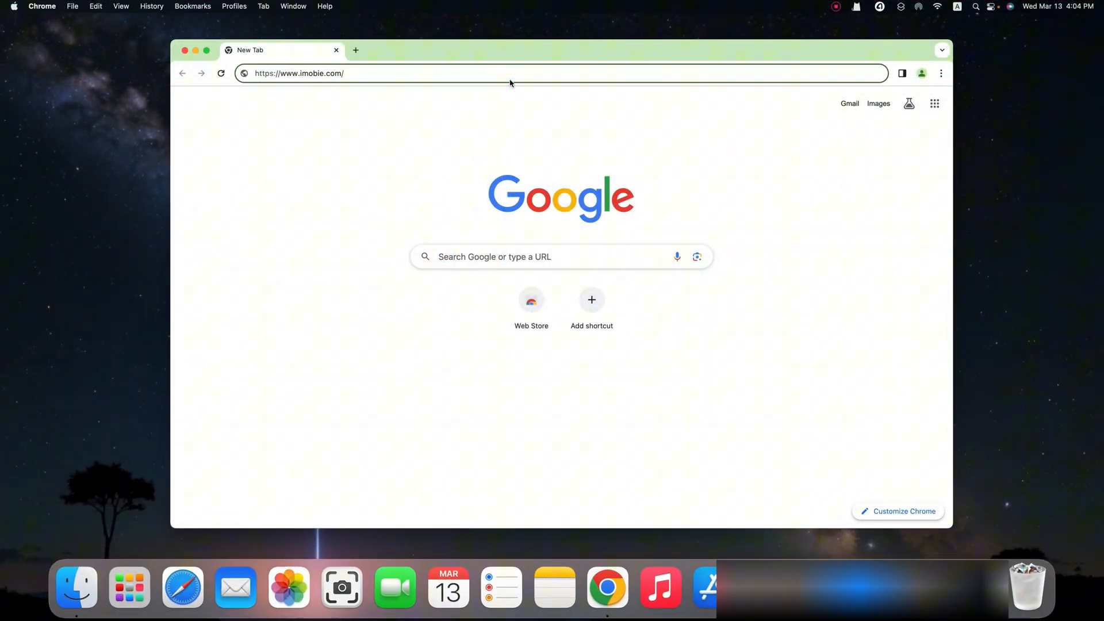
Go to the imobie.com AnyMiro page in Chrome.
text(/anymir)
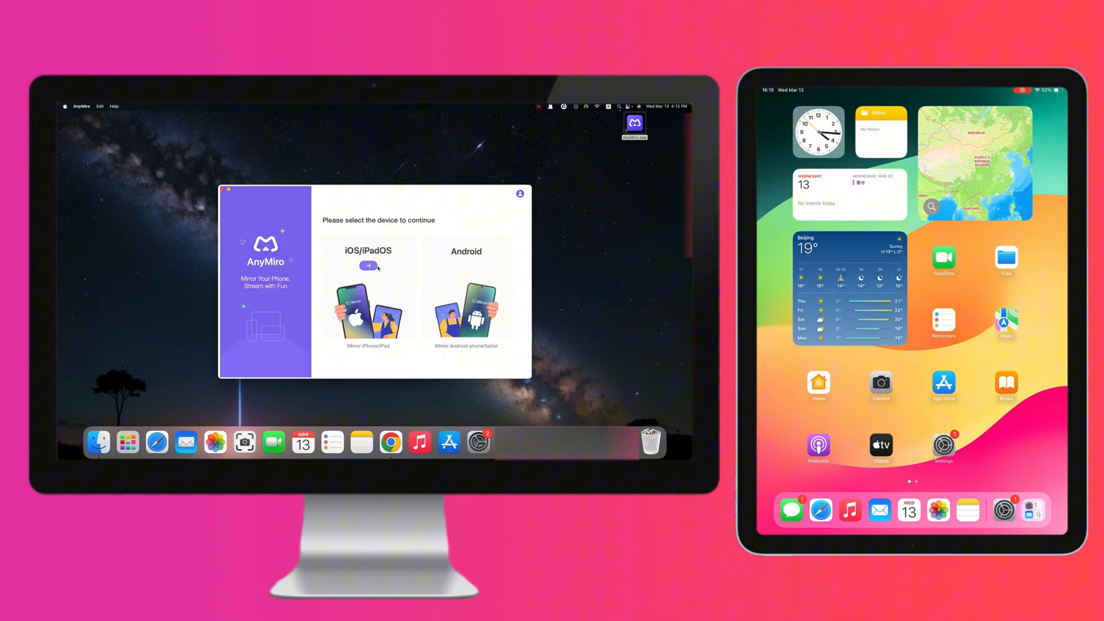
Choose iOS/iPadOS in AnyMiro and use the WiFi connection tab.
click(367, 266)
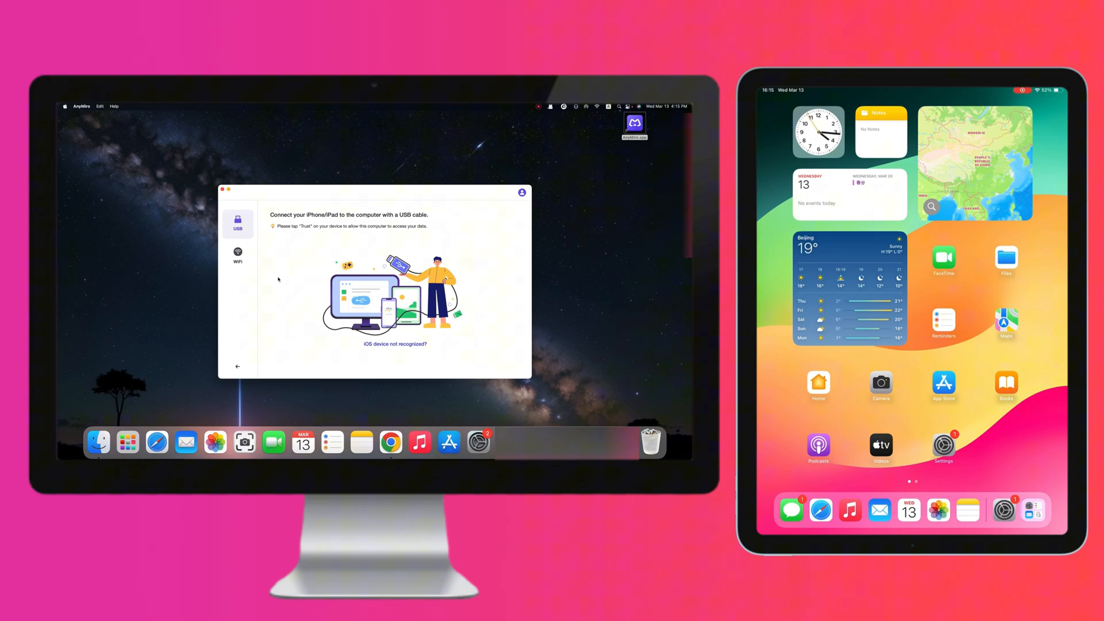
click(238, 254)
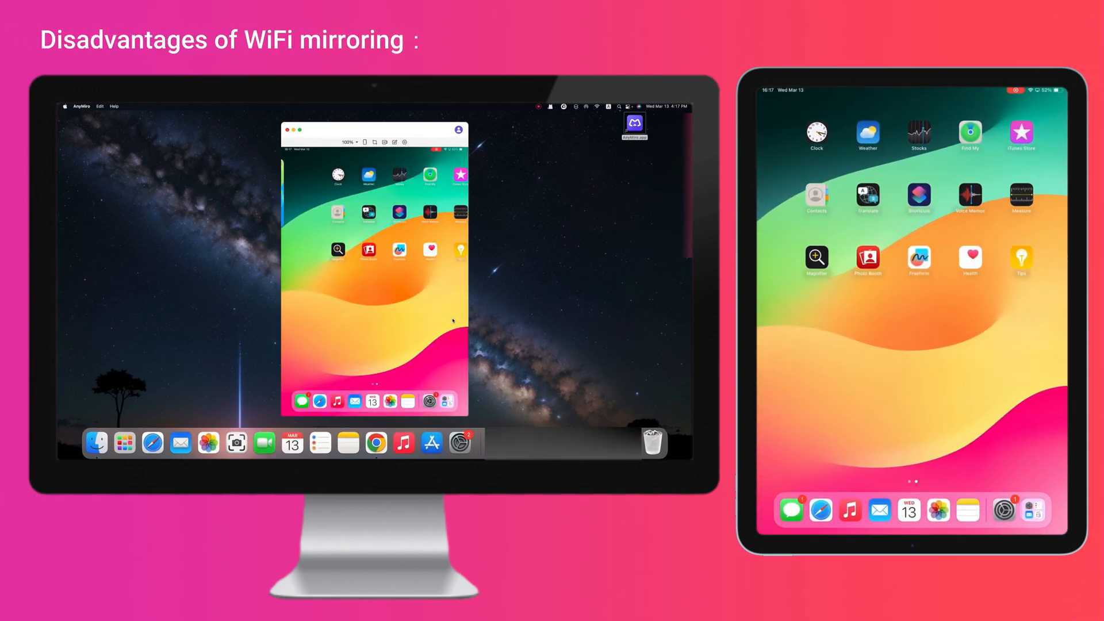
text(Unstable,)
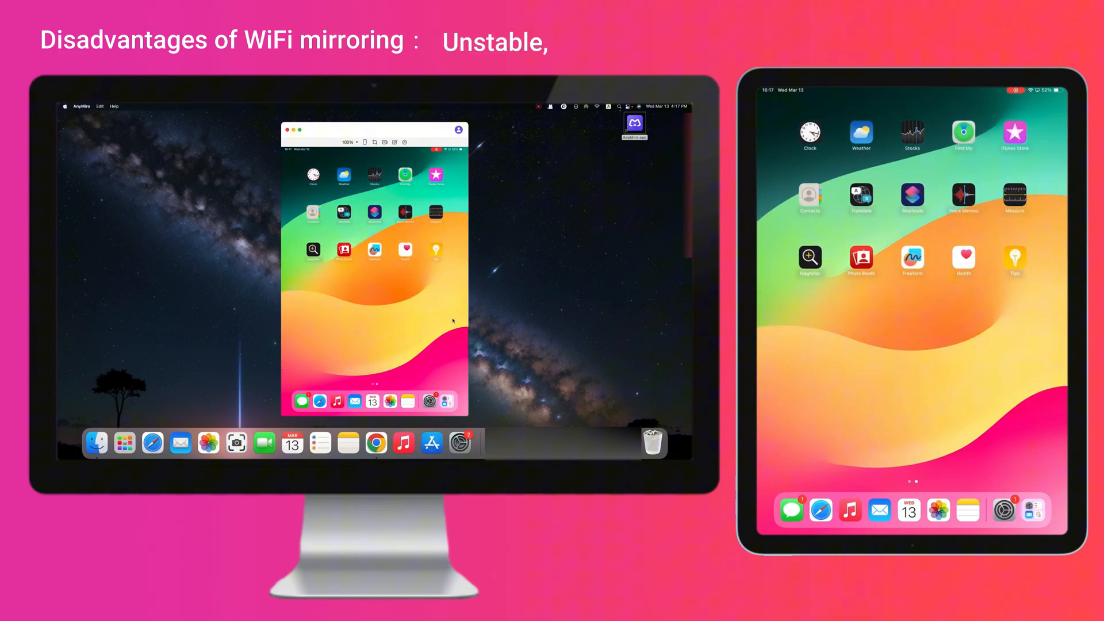
scroll(left, 3)
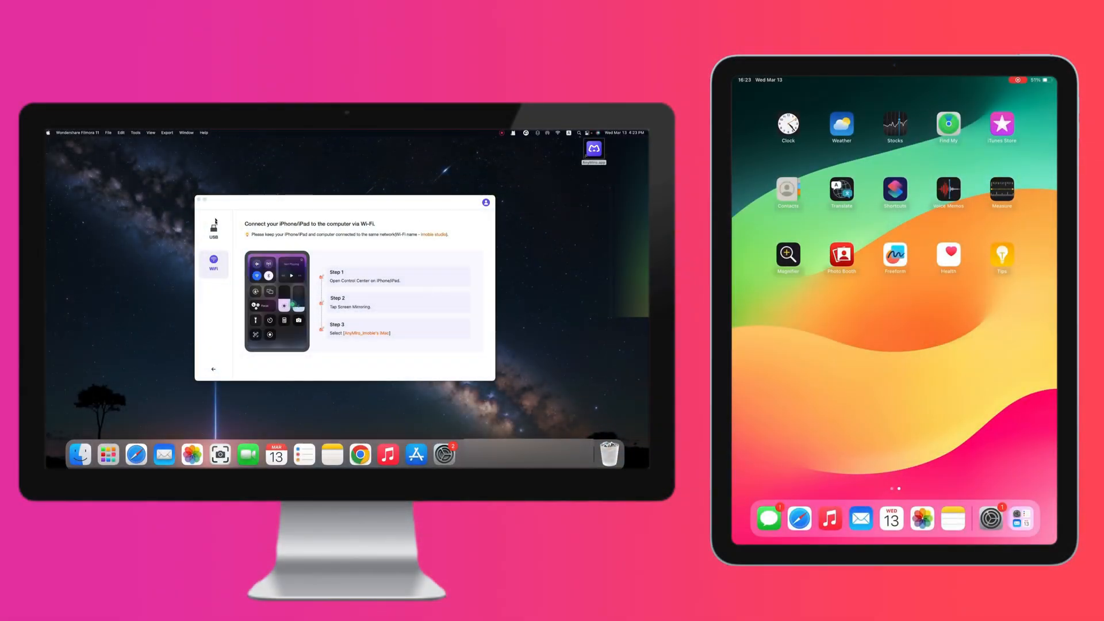
Select AnyMiro's USB tab and tap Trust on the iPad.
click(213, 231)
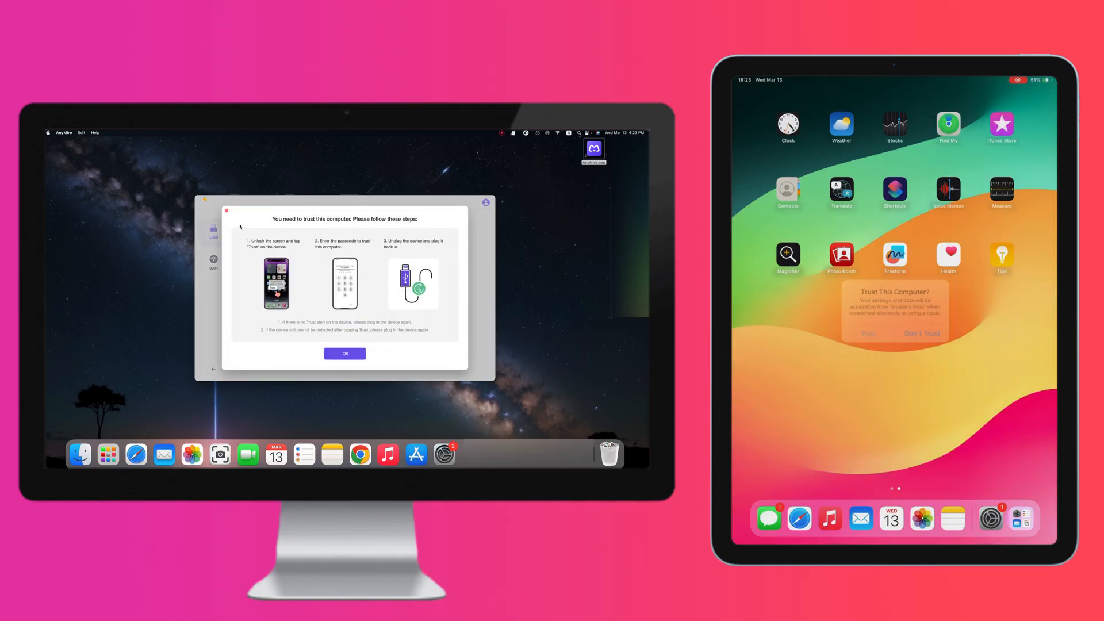
click(869, 333)
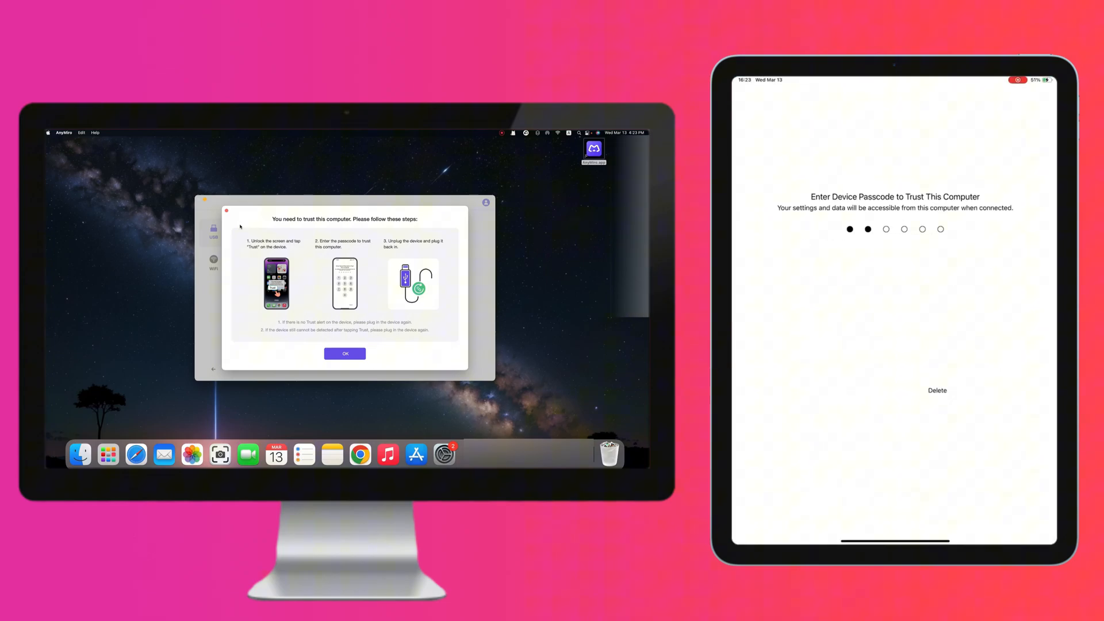